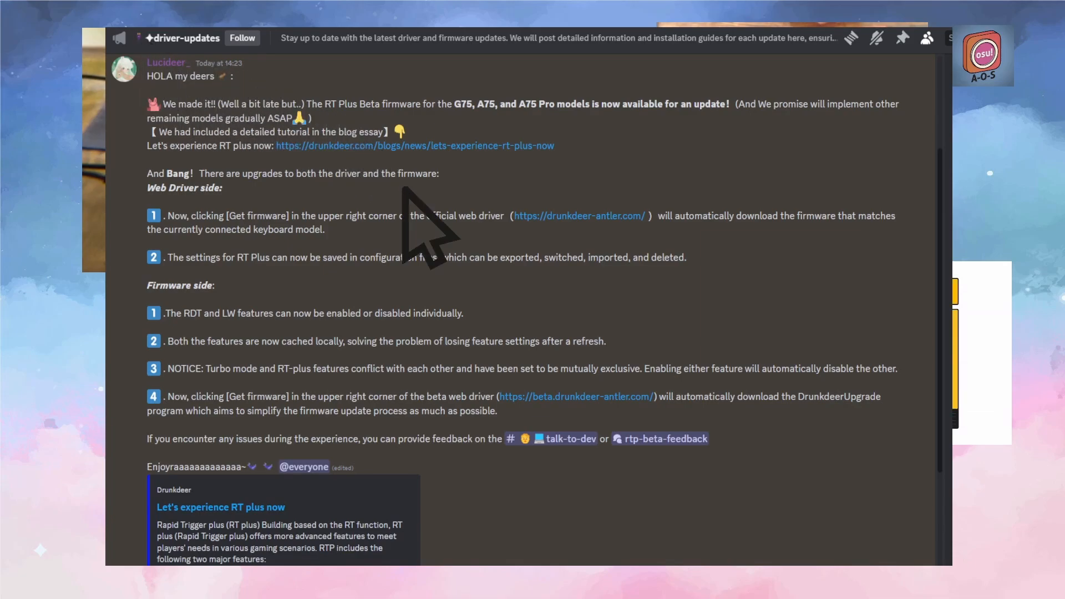
pyautogui.moveTo(560, 261)
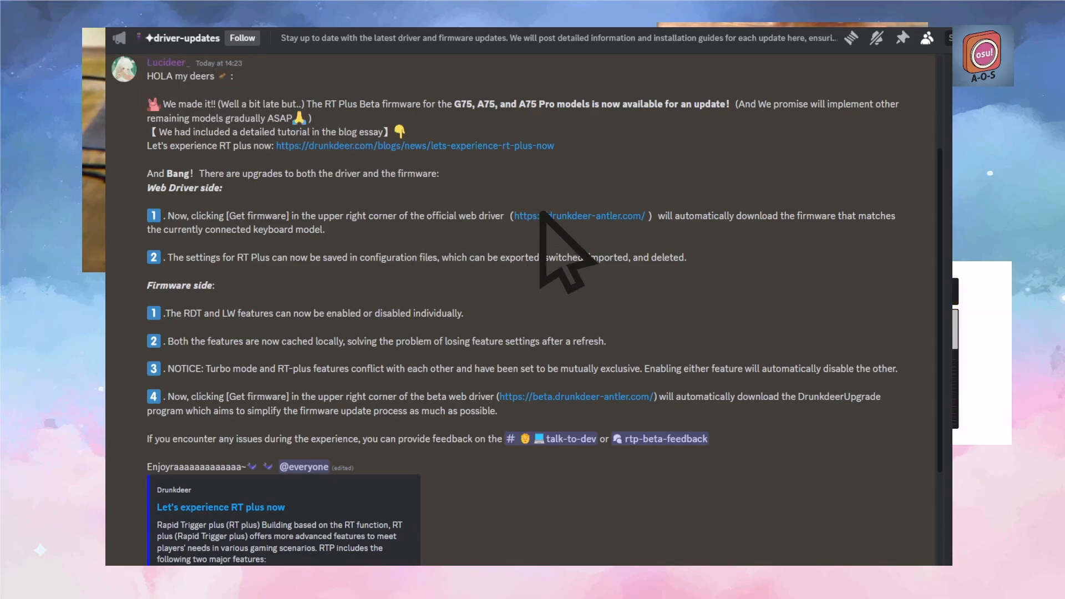
pyautogui.moveTo(347, 191)
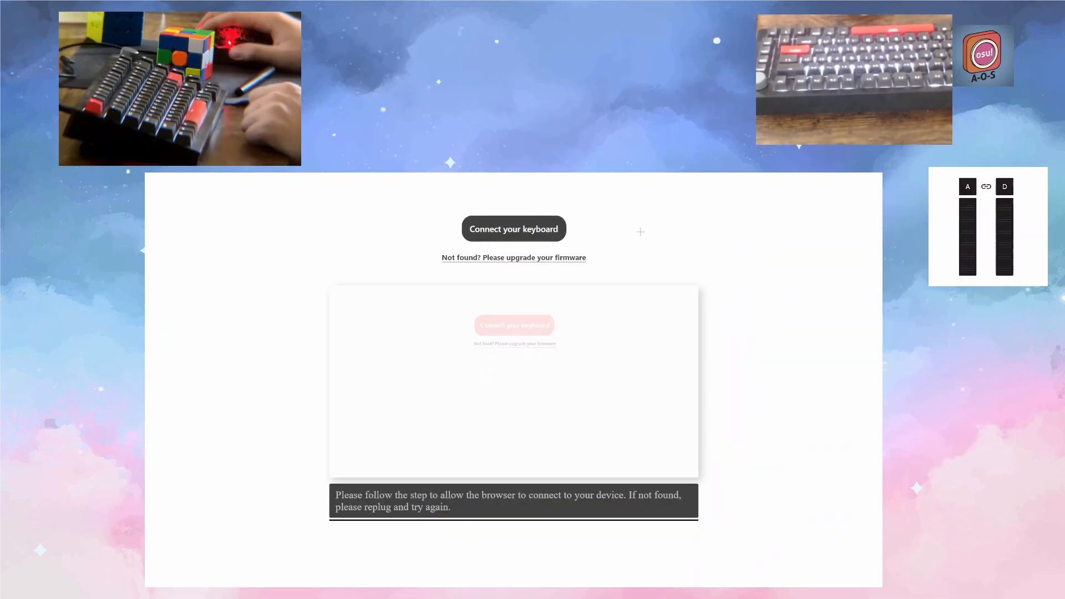
# Download the firmware upgrade tool via the 'Not found? Please upgrade your firmware' link
pyautogui.click(514, 229)
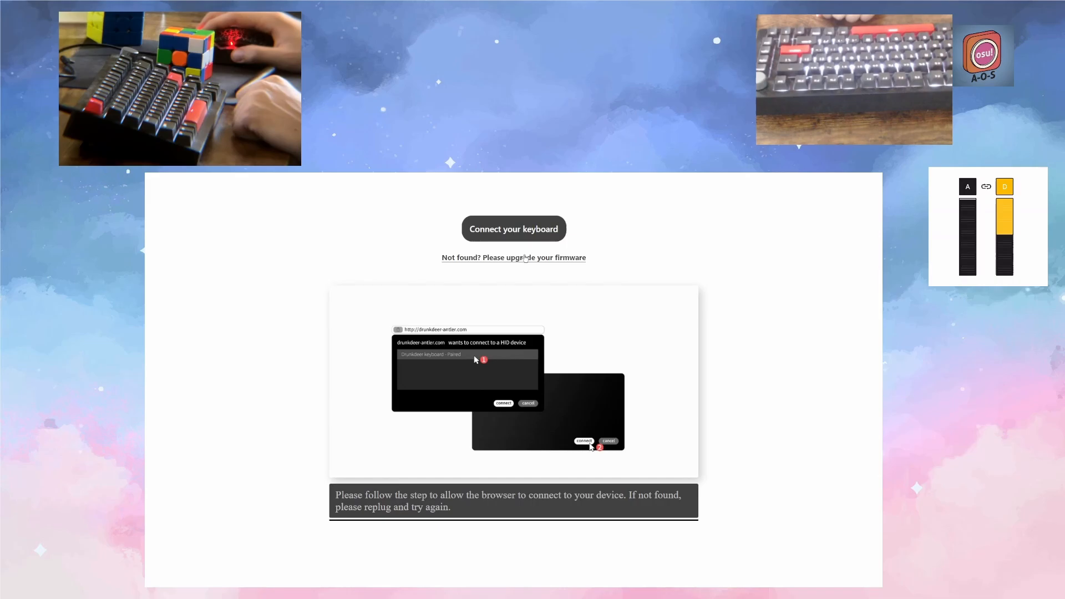
pyautogui.click(513, 257)
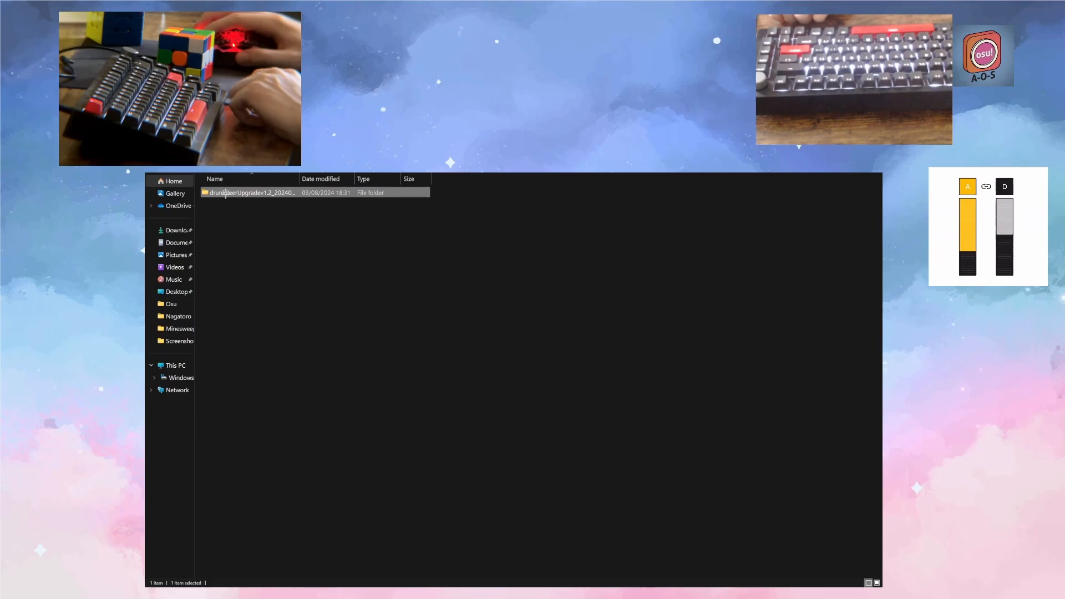
# Run FirmwareUpgrade.exe from the downloaded drunkdeerUpgrade folder
pyautogui.doubleClick(252, 192)
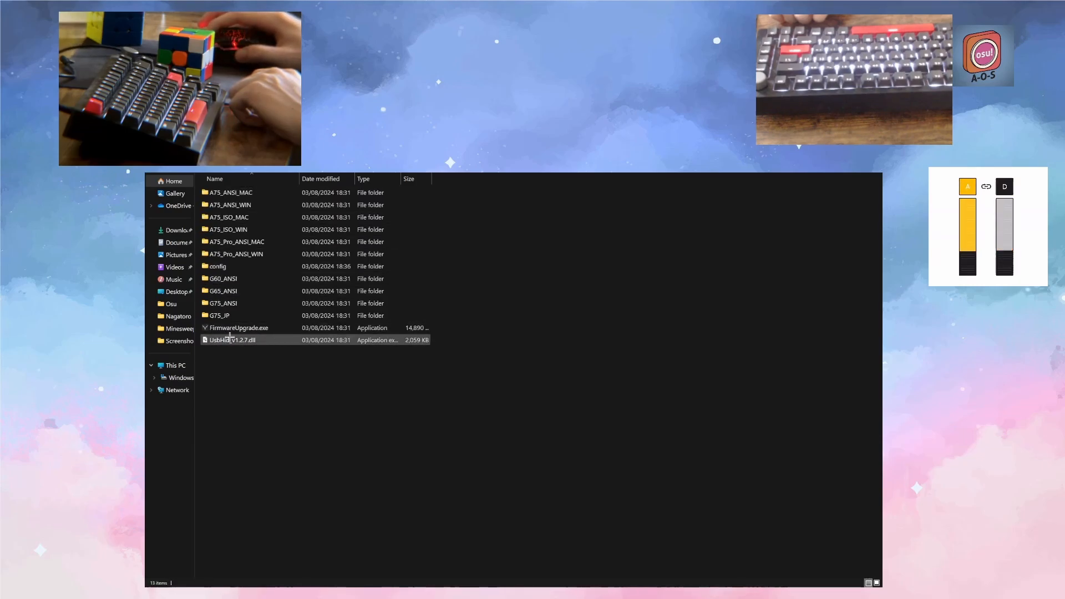
pyautogui.doubleClick(239, 327)
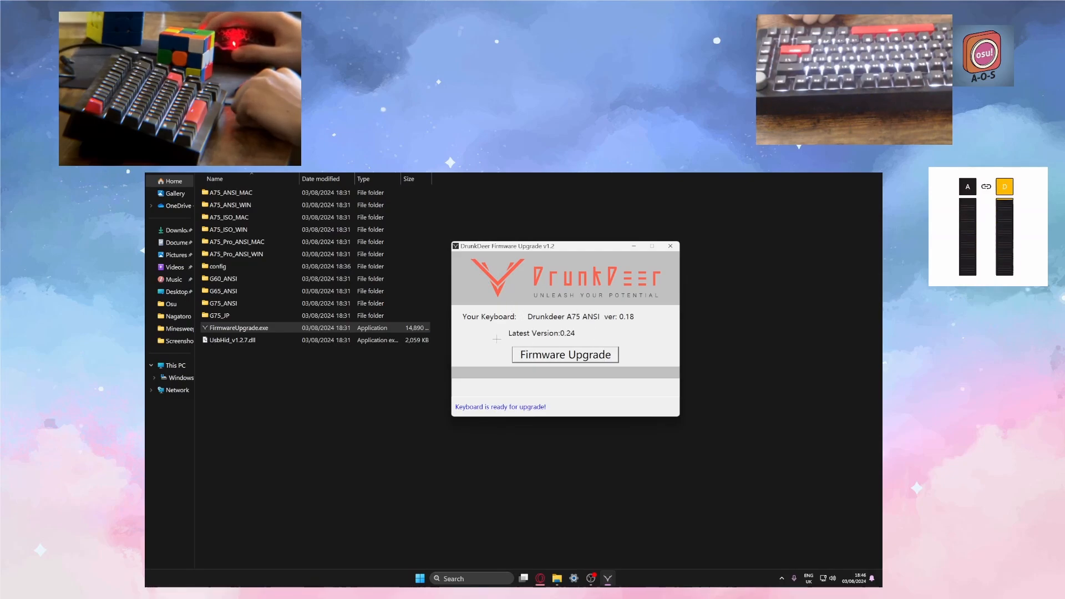
# Start the A75 ANSI firmware upgrade from 0.18 to 0.24
pyautogui.click(564, 354)
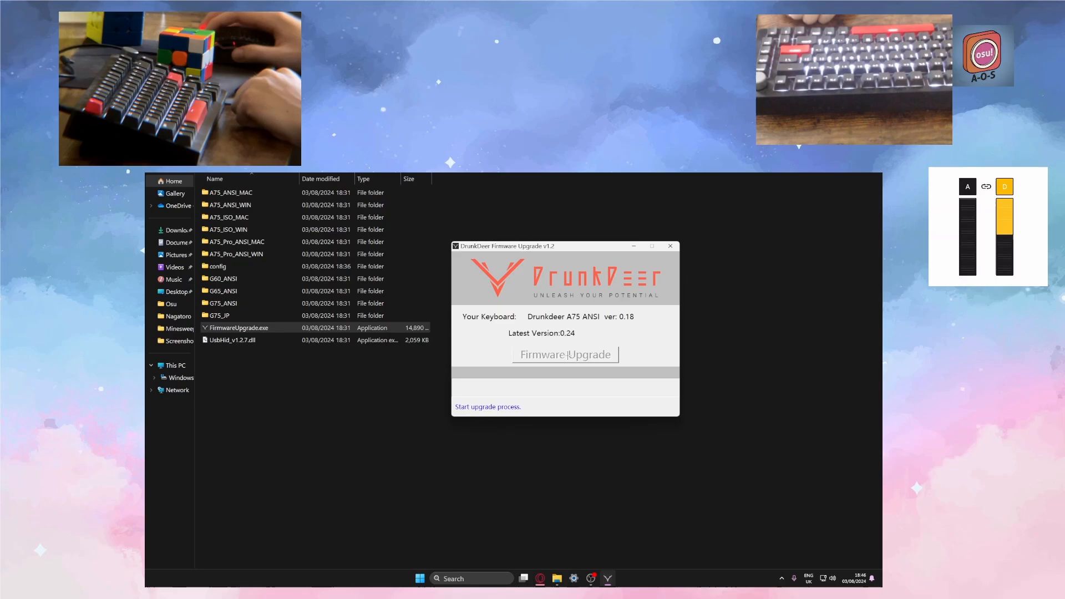
pyautogui.click(565, 354)
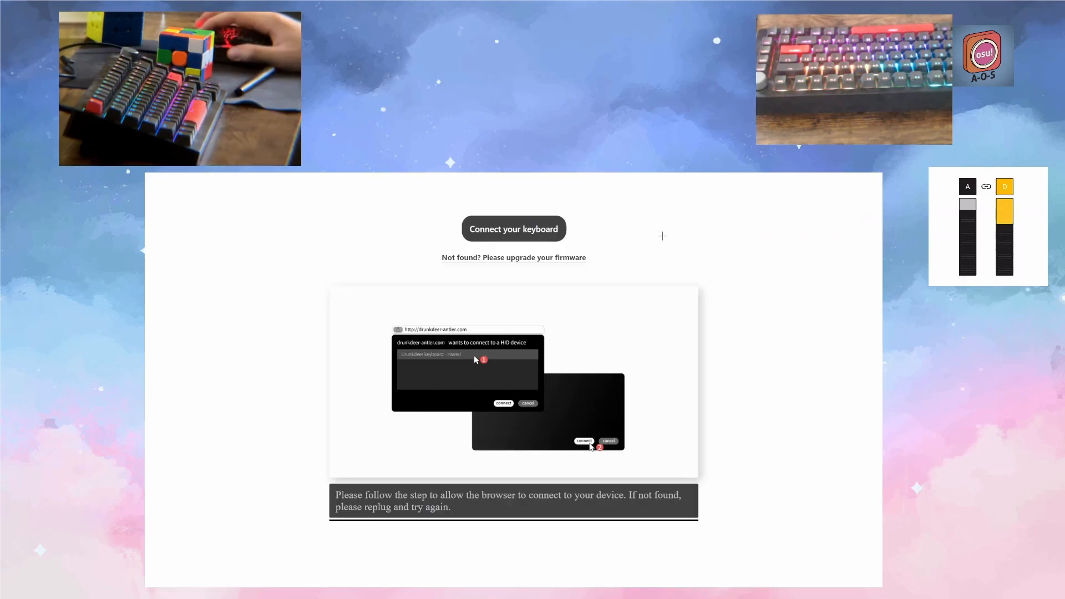
# Connect the Drunkdeer A75 ANSI - Paired keyboard through the HID dialog
pyautogui.click(513, 228)
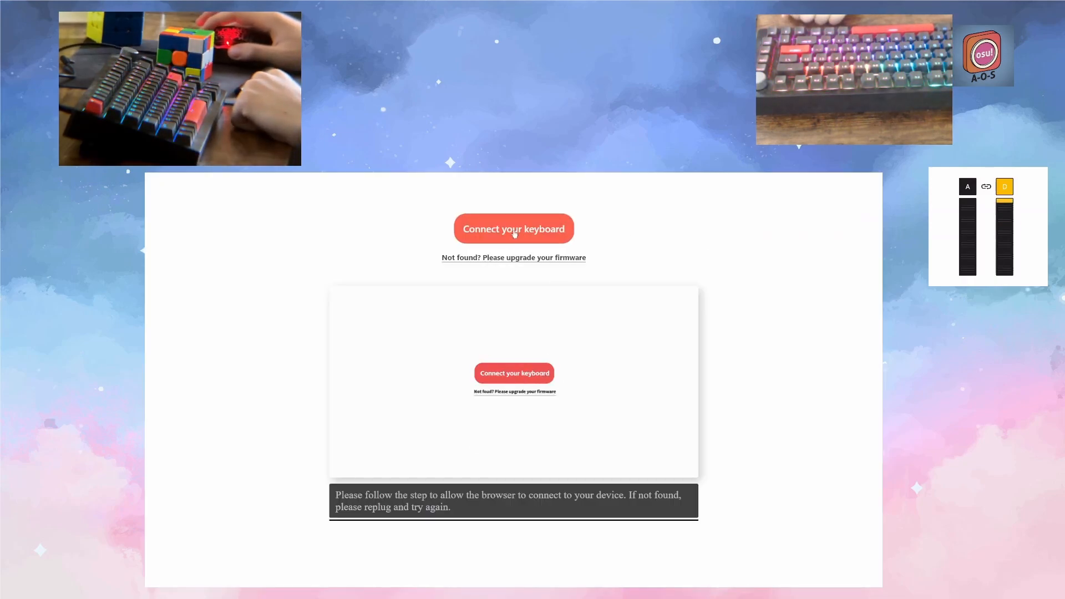
pyautogui.click(514, 228)
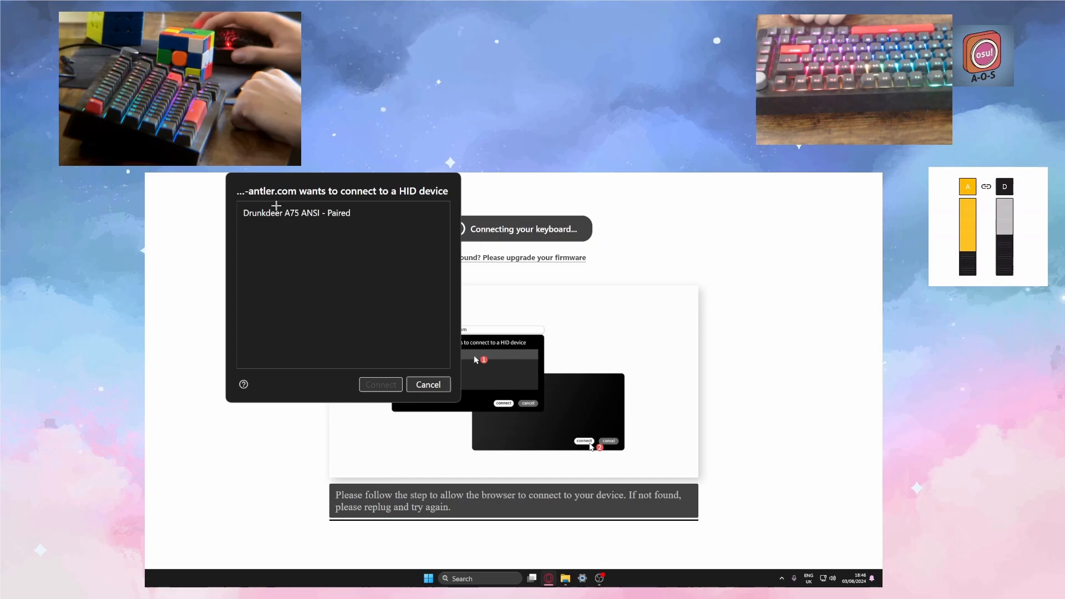
pyautogui.click(379, 385)
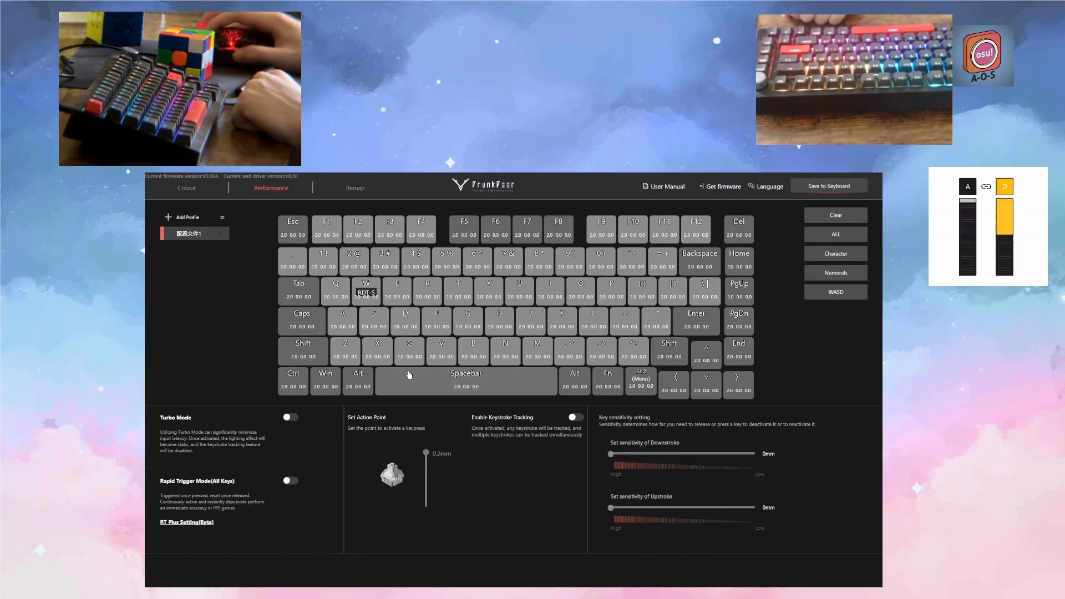
# Enable Rapid Trigger, save it, and show the RT Plus Setting (Beta) options
pyautogui.click(768, 187)
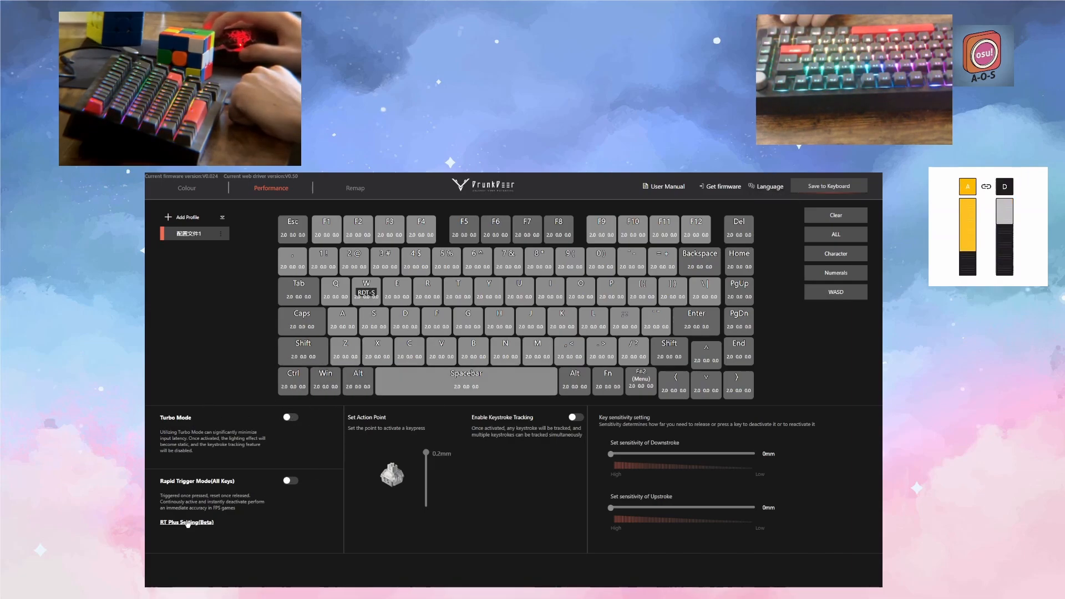
pyautogui.click(1005, 186)
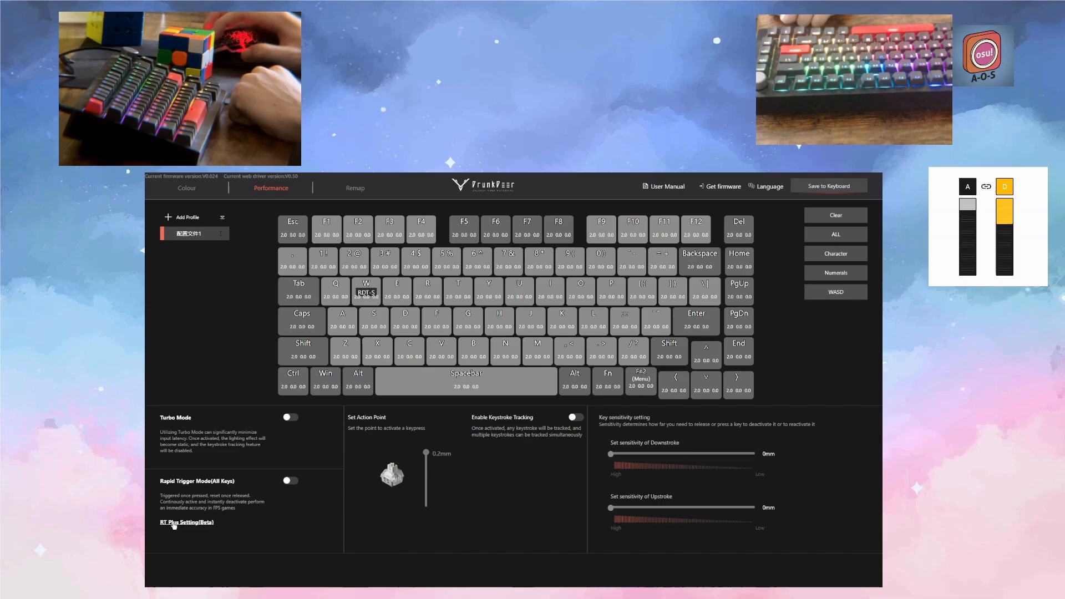
pyautogui.click(186, 521)
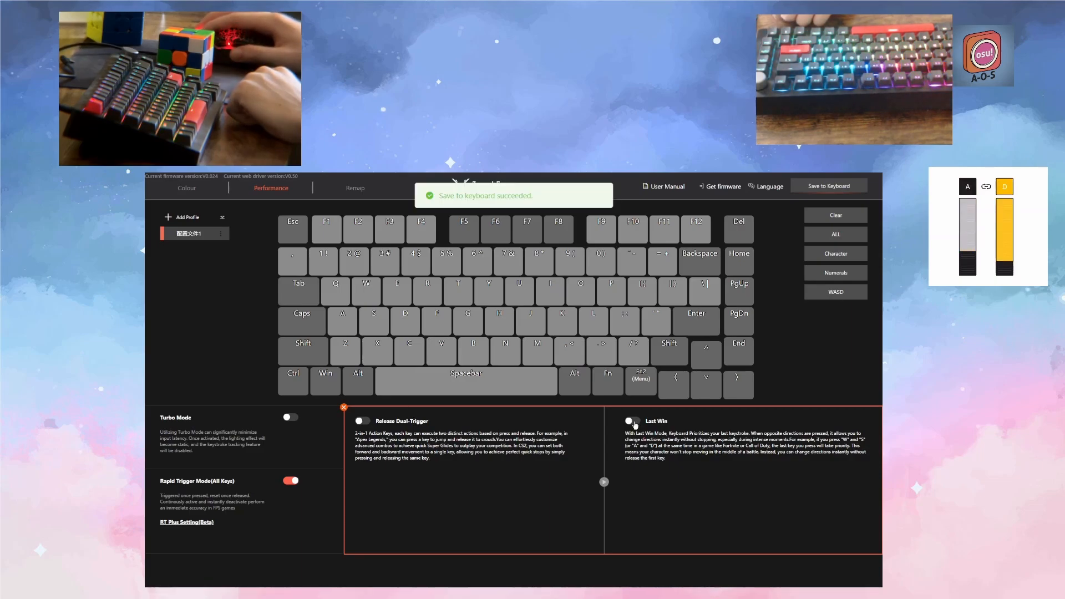
# Turn on Last Win and add a group pairing keys A and D
pyautogui.click(630, 420)
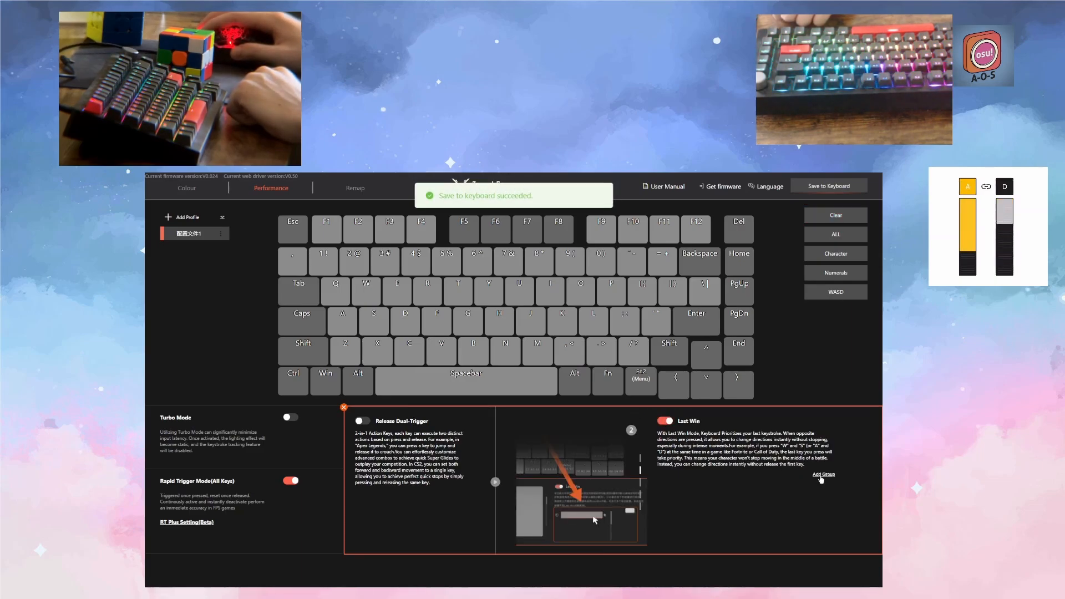
pyautogui.click(823, 474)
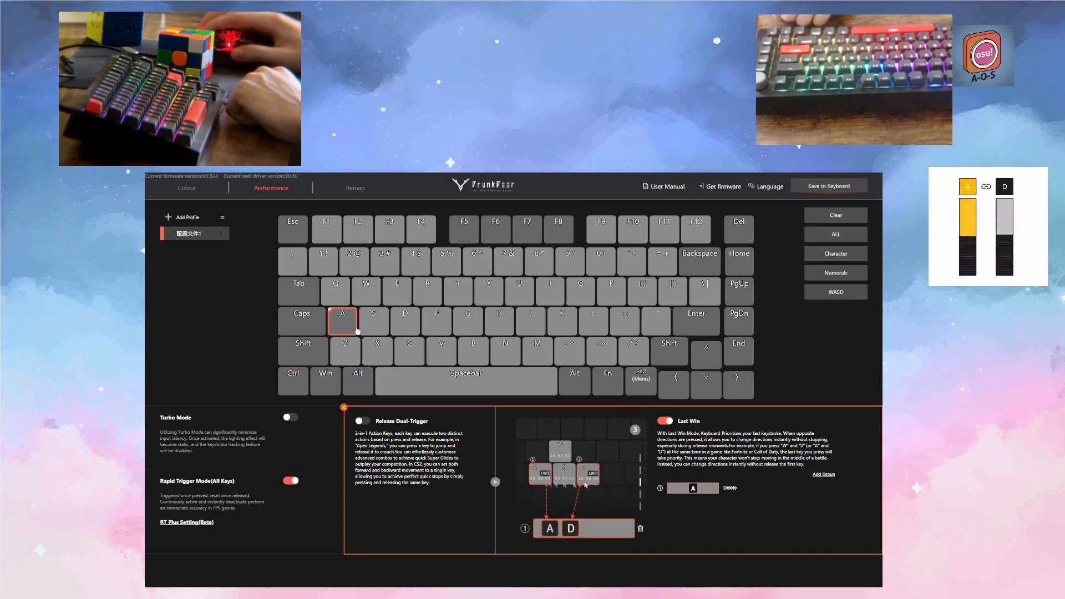
pyautogui.click(827, 185)
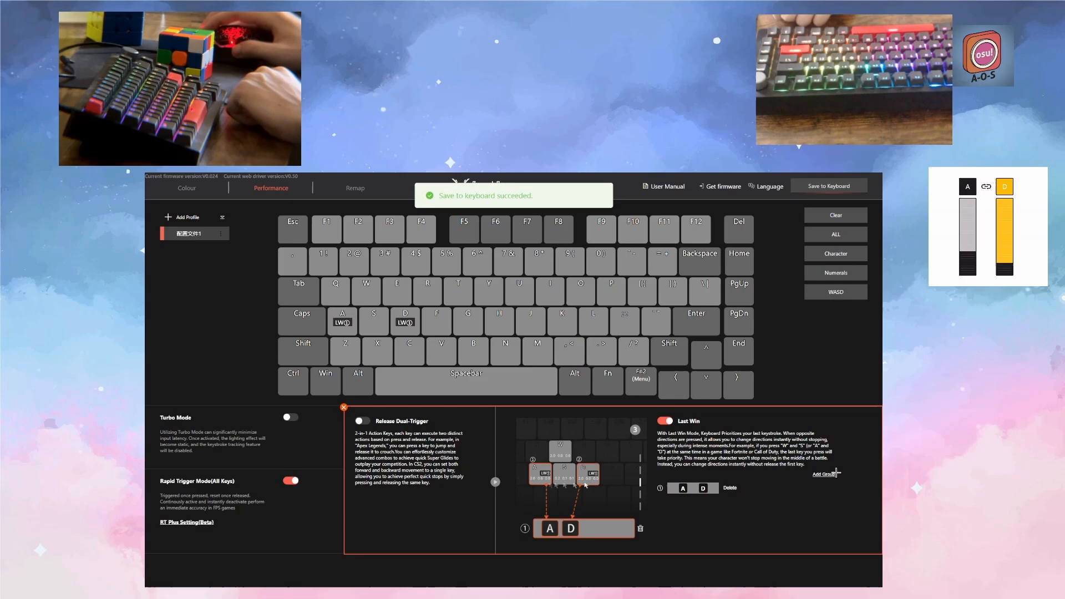
pyautogui.click(822, 475)
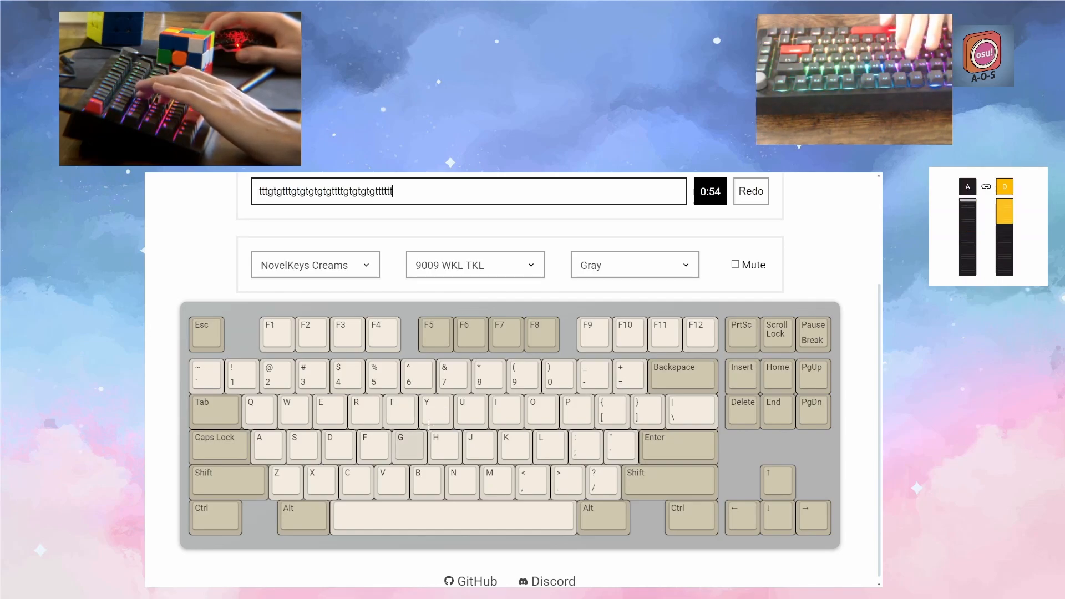
# Type a run of 'a' characters into the keyboard tester's text box
pyautogui.write('aaaaaaaaaaaaaaaaaaaaaa')
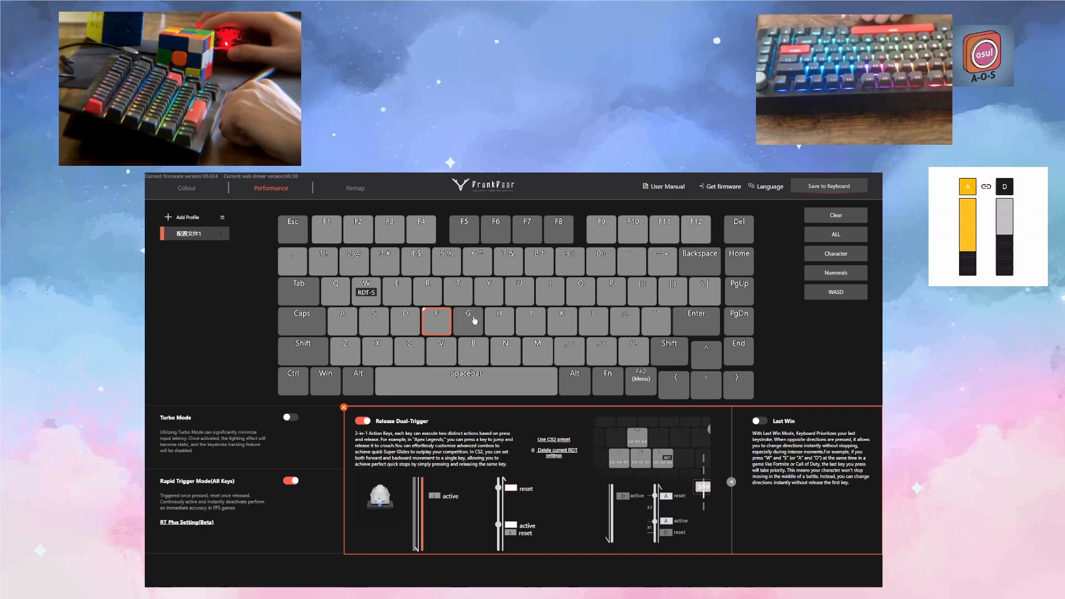
# Assign G as F's Release Dual-Trigger key and save to the keyboard
pyautogui.click(468, 321)
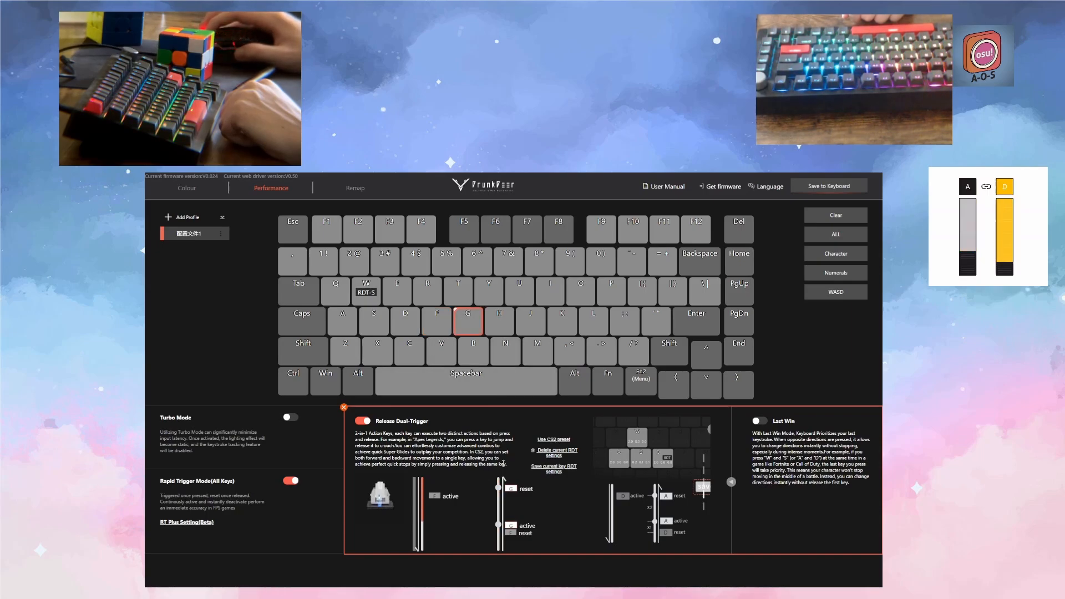
pyautogui.click(828, 186)
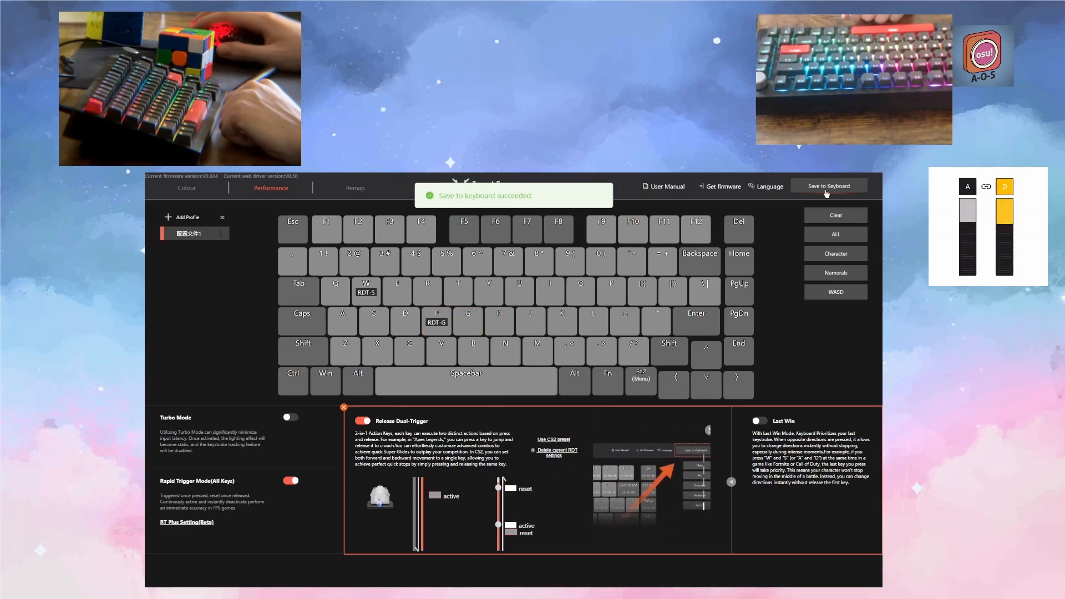